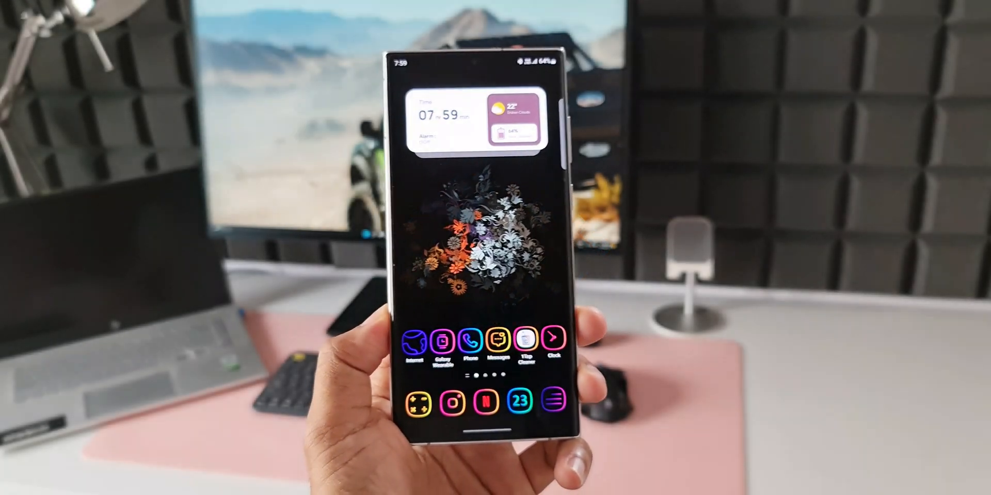
Step: Launch 1Tap Cleaner from the home screen dock to reach its dashboard
{"action": "left_click", "coordinate": [416, 343]}
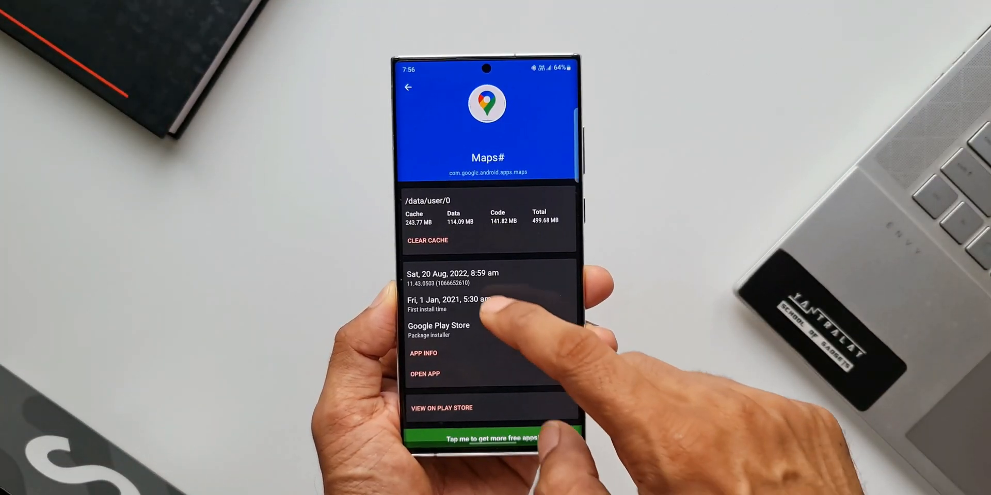
{"action": "left_click", "coordinate": [428, 240]}
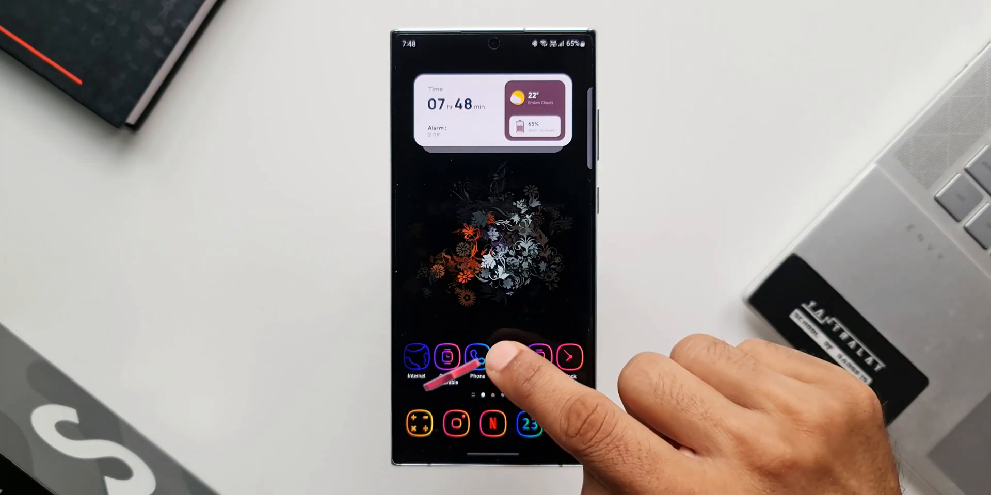
{"action": "left_click", "coordinate": [509, 361]}
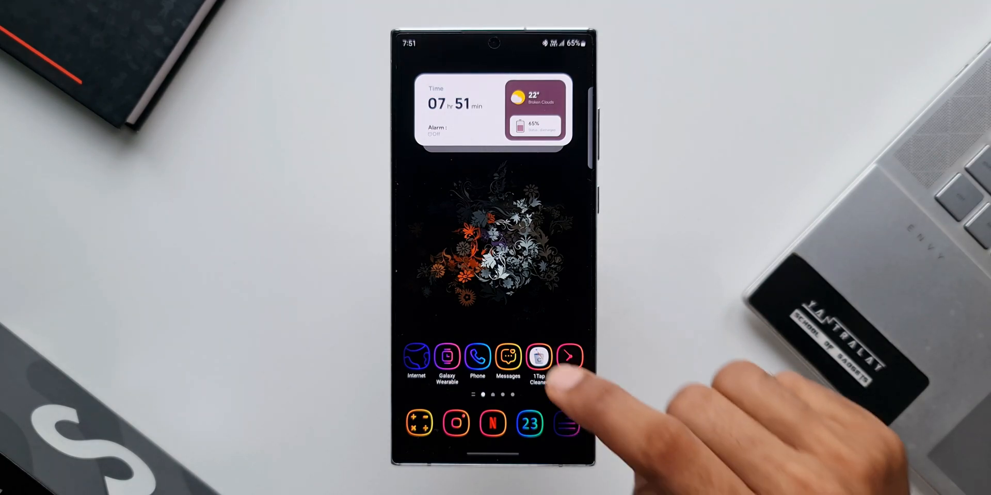
{"action": "left_click", "coordinate": [537, 357]}
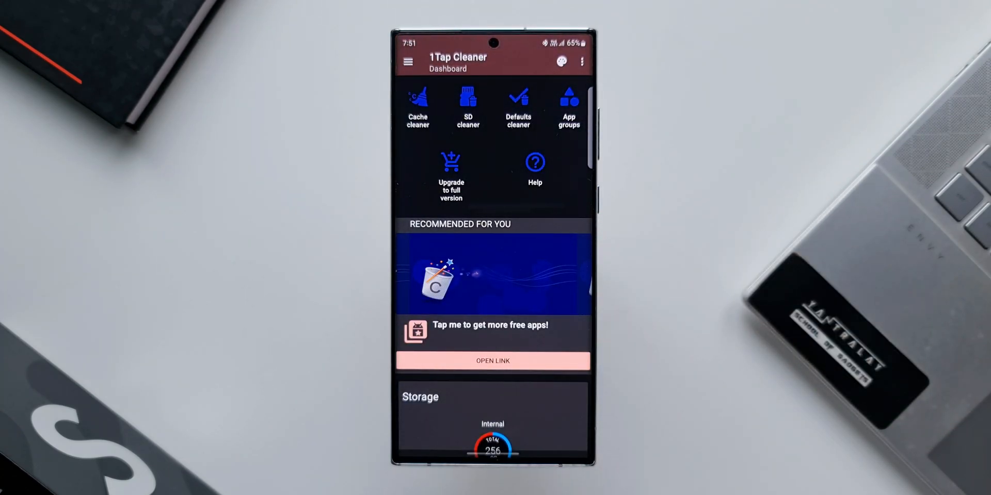
Step: Scroll the dashboard to the storage summary (8.3 GB cache) and the Large cache list of 116 apps
{"action": "scroll", "scroll_direction": "down", "scroll_amount": 3}
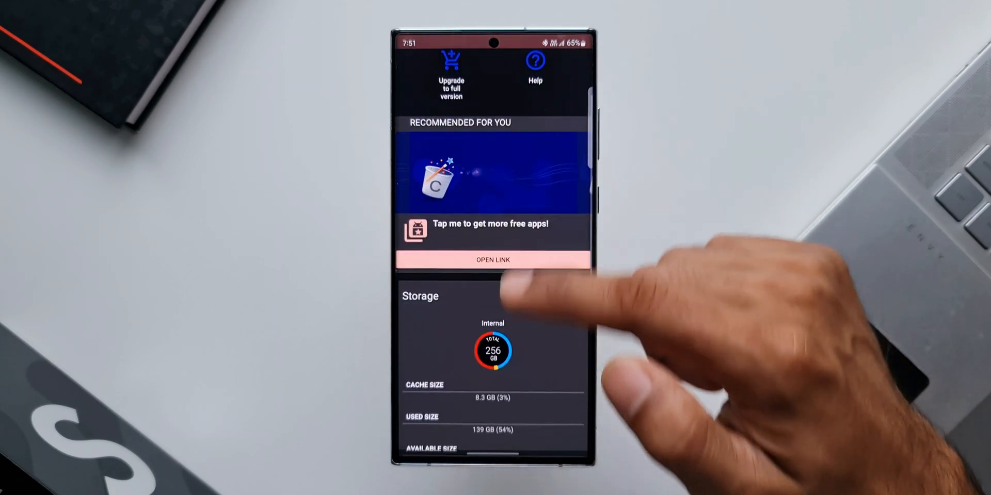
{"action": "scroll", "scroll_direction": "down", "scroll_amount": 3}
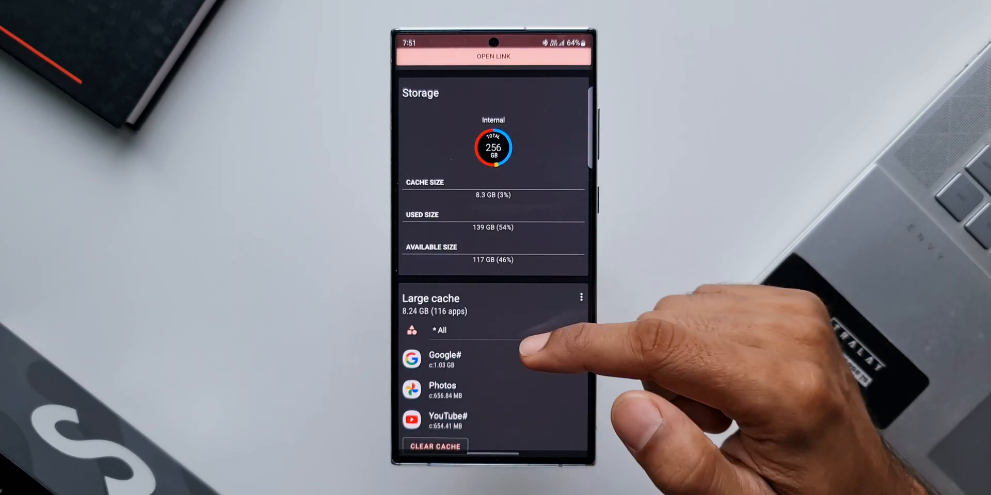
{"action": "scroll", "scroll_direction": "down", "scroll_amount": 3}
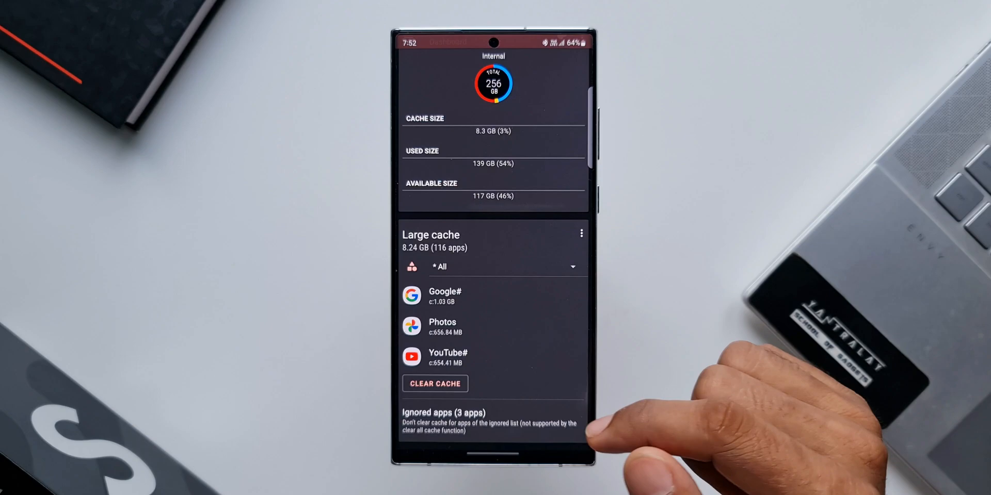
{"action": "left_click", "coordinate": [434, 383]}
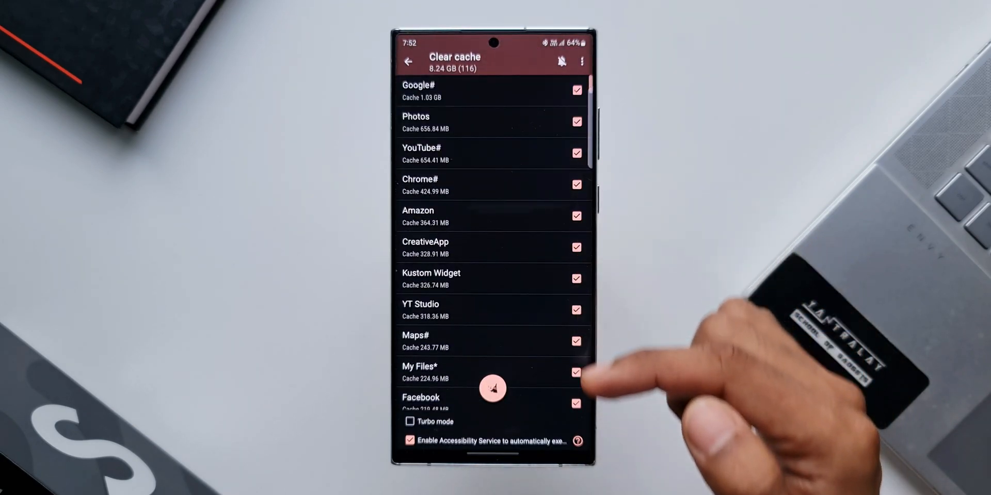
{"action": "scroll", "scroll_direction": "down", "scroll_amount": 3}
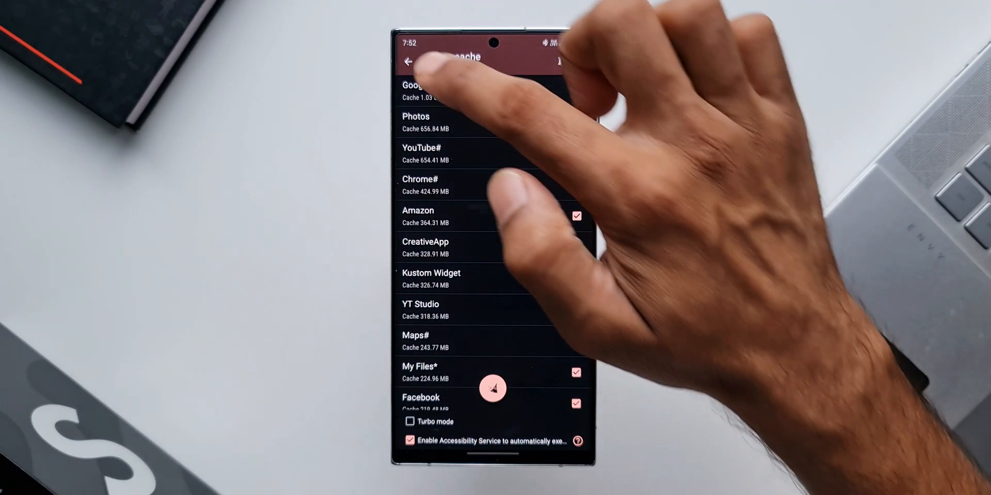
{"action": "left_click", "coordinate": [412, 61]}
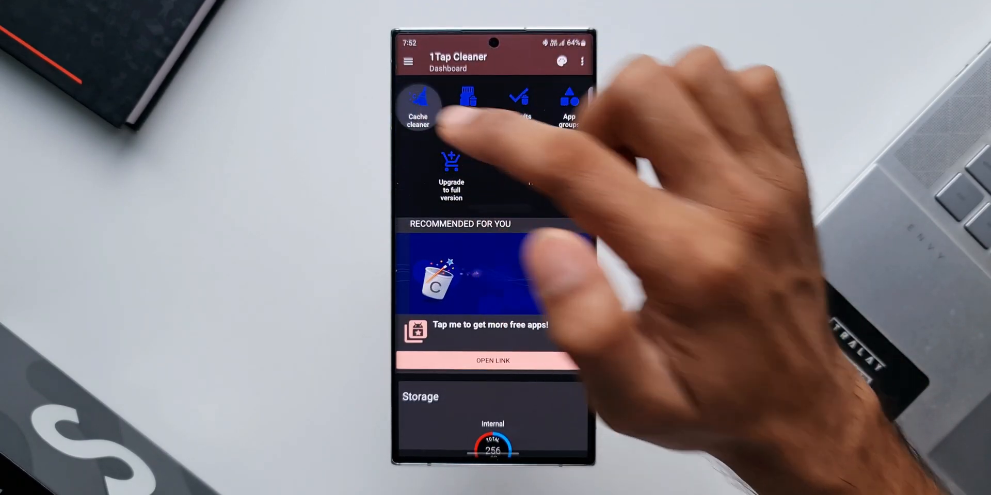
Step: From the Cache cleaner app list, view Google#'s details showing 1.03 GB cache of 1.88 GB
{"action": "left_click", "coordinate": [417, 101]}
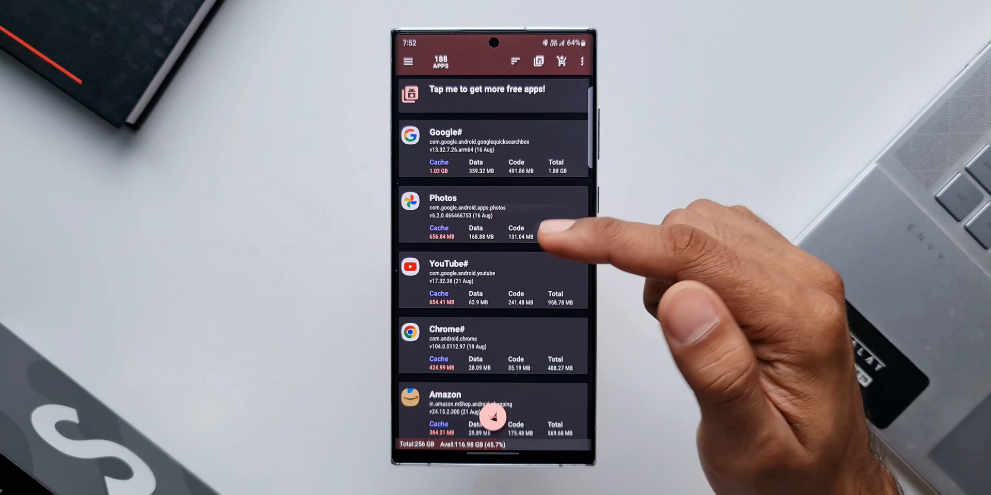
{"action": "scroll", "scroll_direction": "down", "scroll_amount": 3}
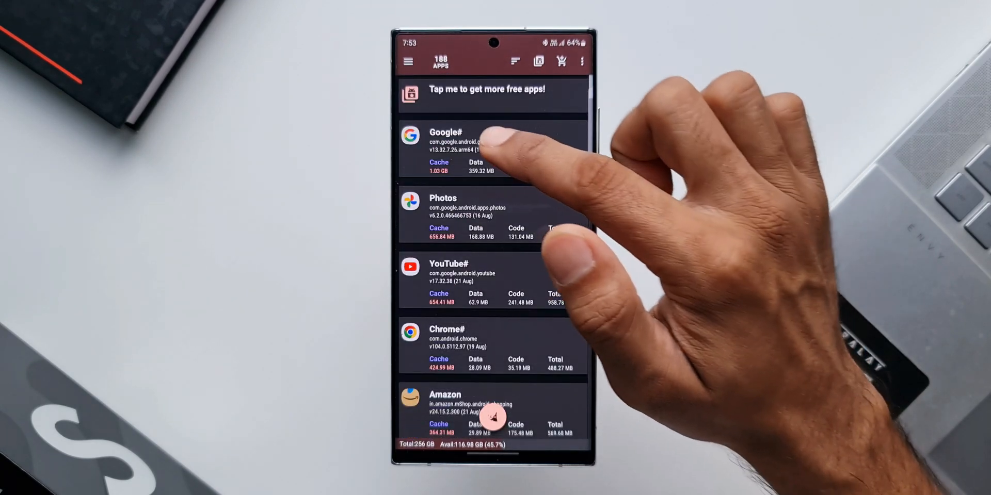
{"action": "left_click", "coordinate": [470, 142]}
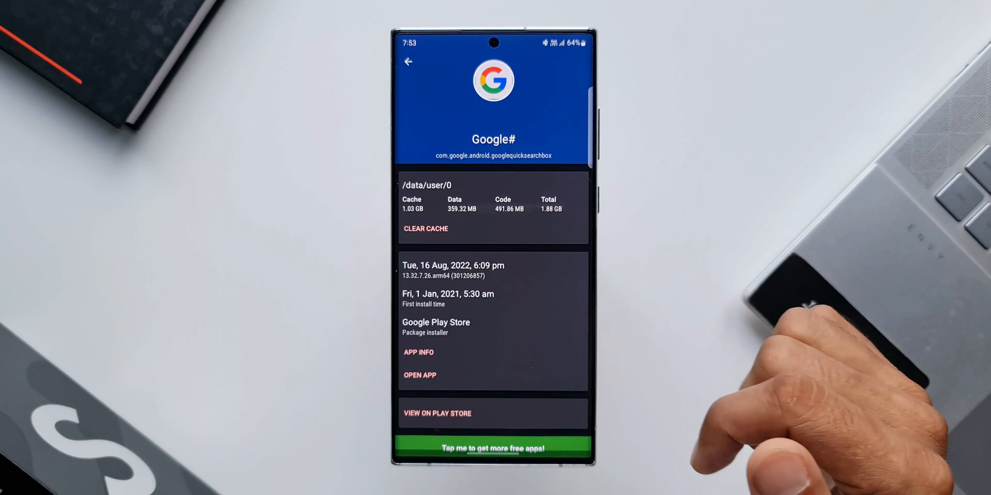
{"action": "scroll", "scroll_direction": "down", "scroll_amount": 3}
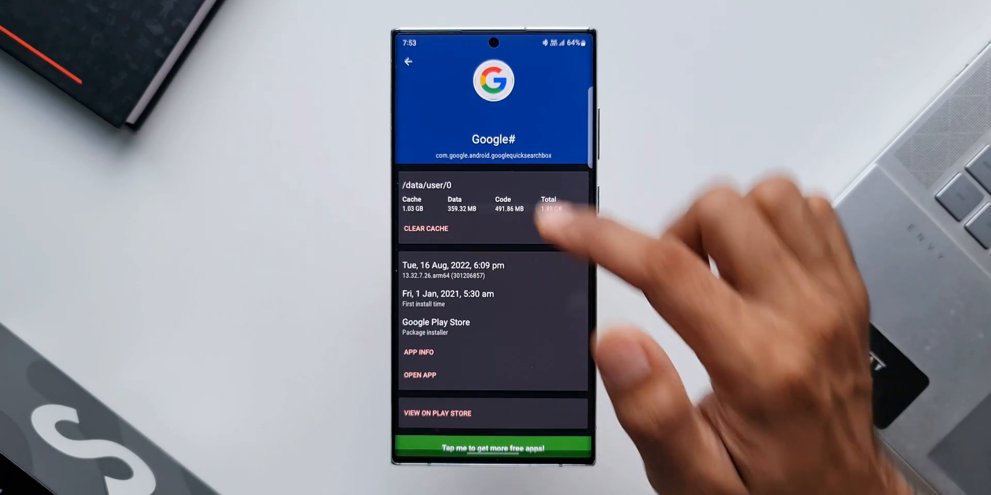
Step: Review Google's Android App info page (1.88 GB storage), then return to the home screen
{"action": "left_click", "coordinate": [409, 62]}
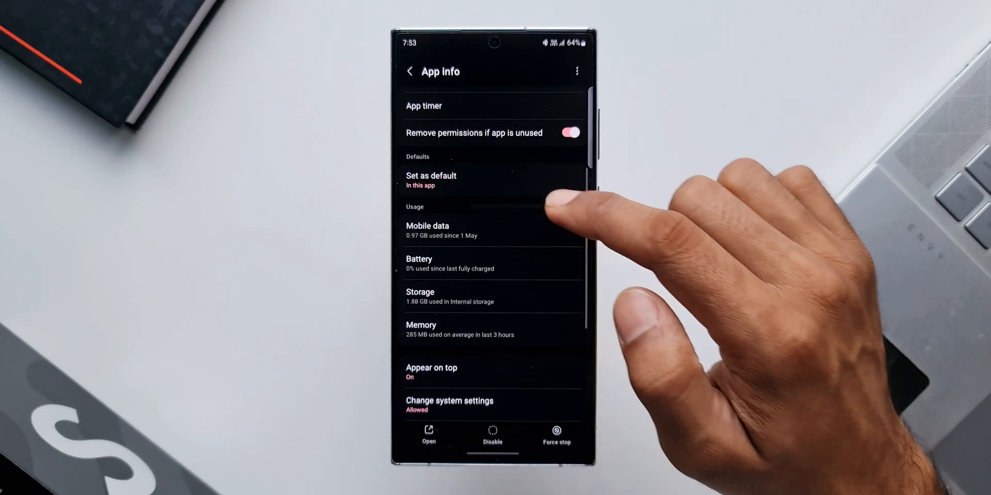
{"action": "left_click", "coordinate": [420, 292]}
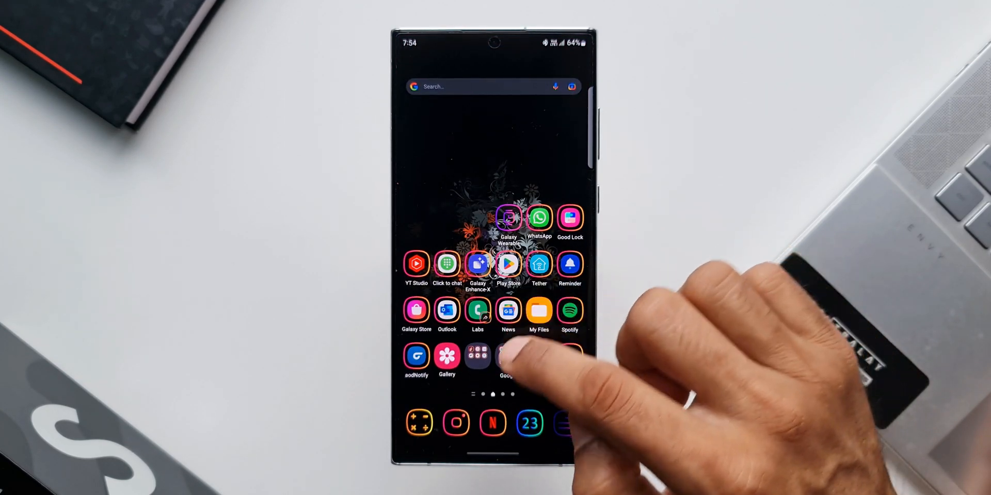
Step: Use the home-screen shortcut to list only Maps# with 243.77 MB cache for clearing
{"action": "left_click", "coordinate": [508, 358]}
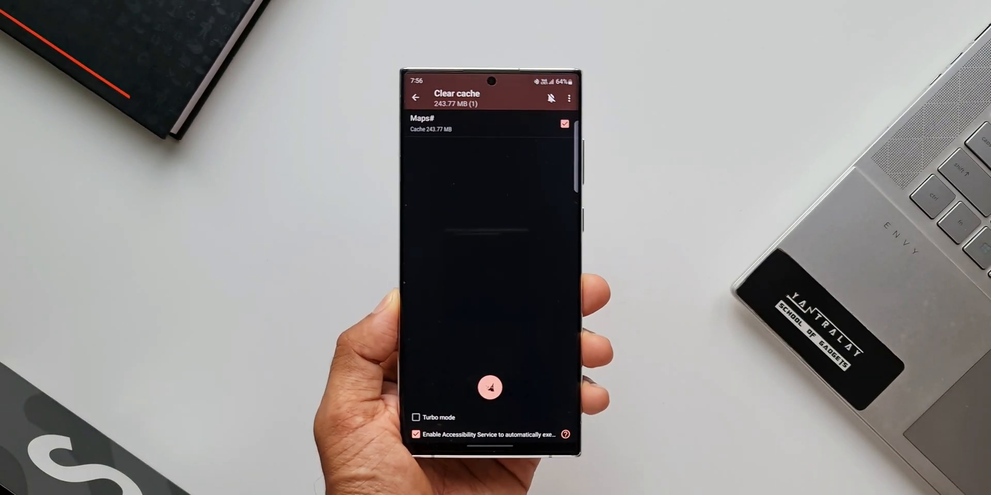
Step: Start the automatic accessibility-based cache clearing, reaching the Photos app's Storage page (657 MB cache)
{"action": "left_click", "coordinate": [490, 390]}
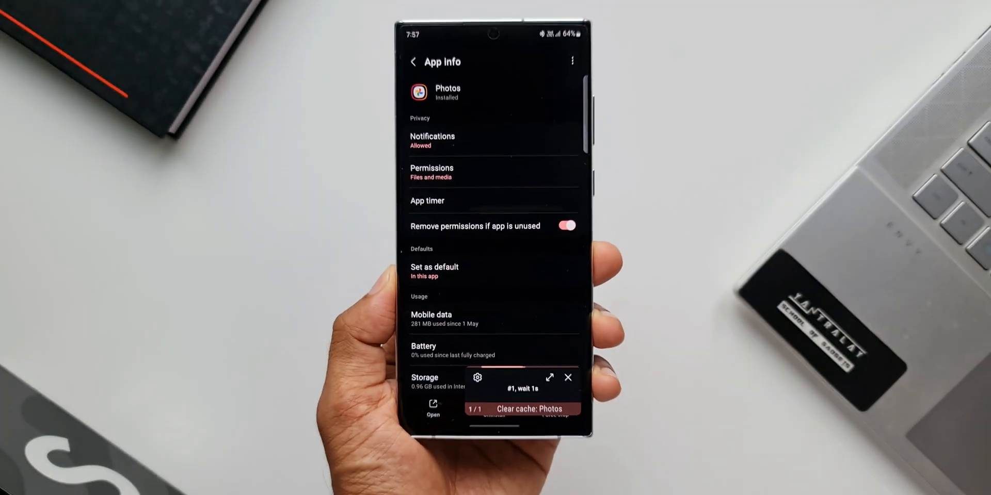
{"action": "left_click", "coordinate": [425, 377]}
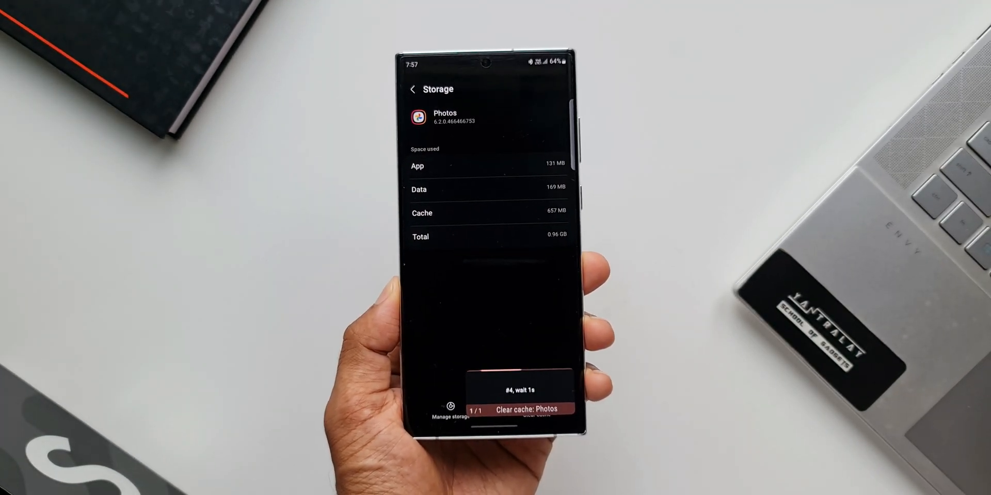